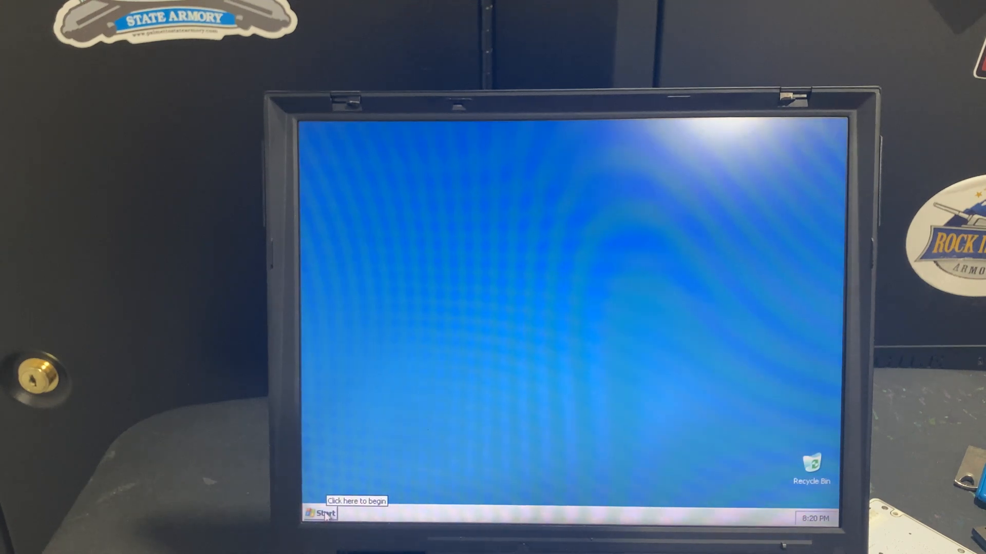
Launch Control Panel from Start and dismiss the access-permission error it raises.
left_click(321, 514)
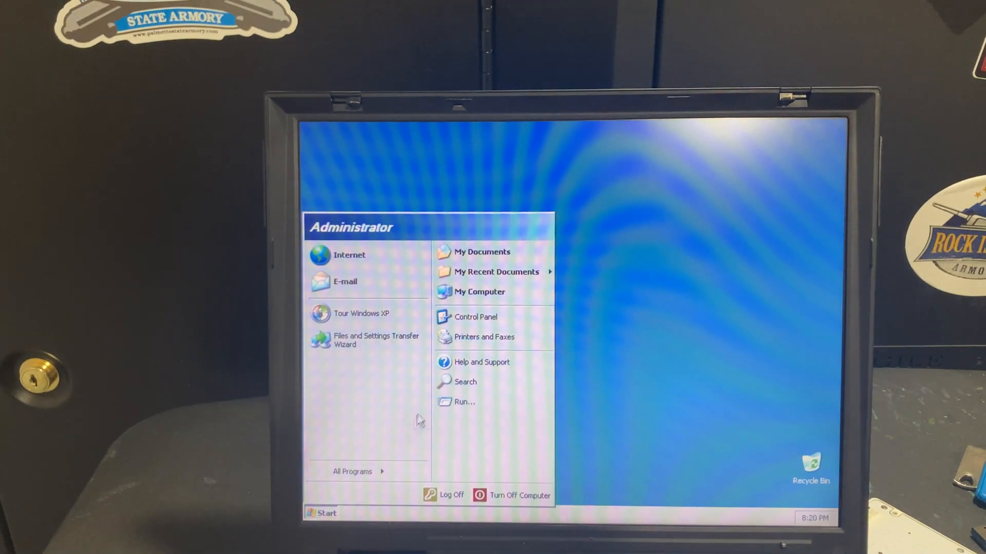
mouse_move(475, 317)
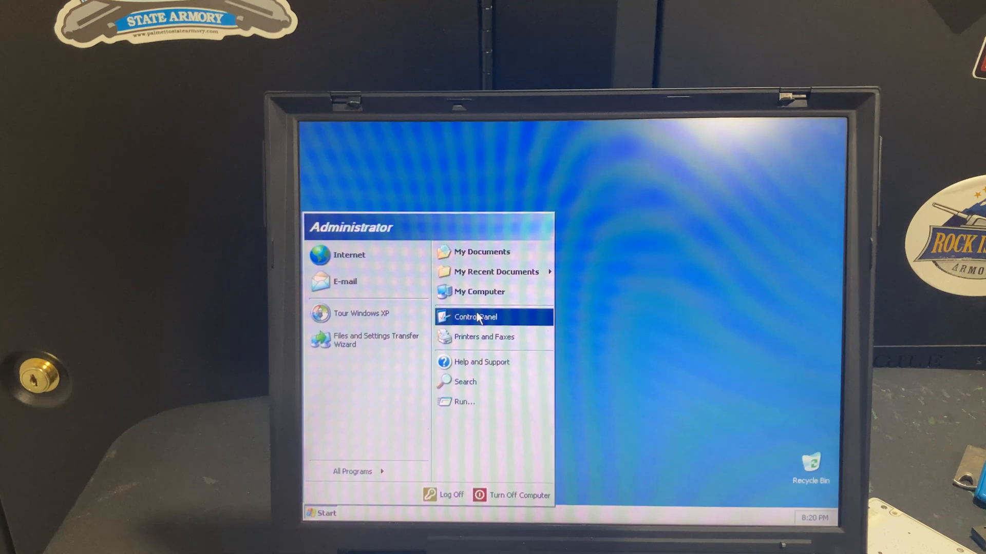
left_click(474, 317)
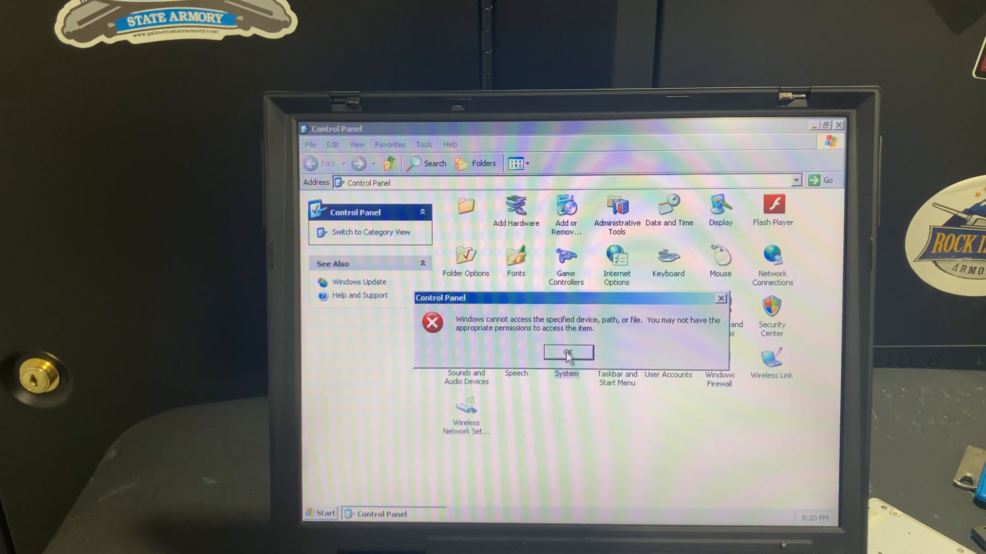
left_click(568, 351)
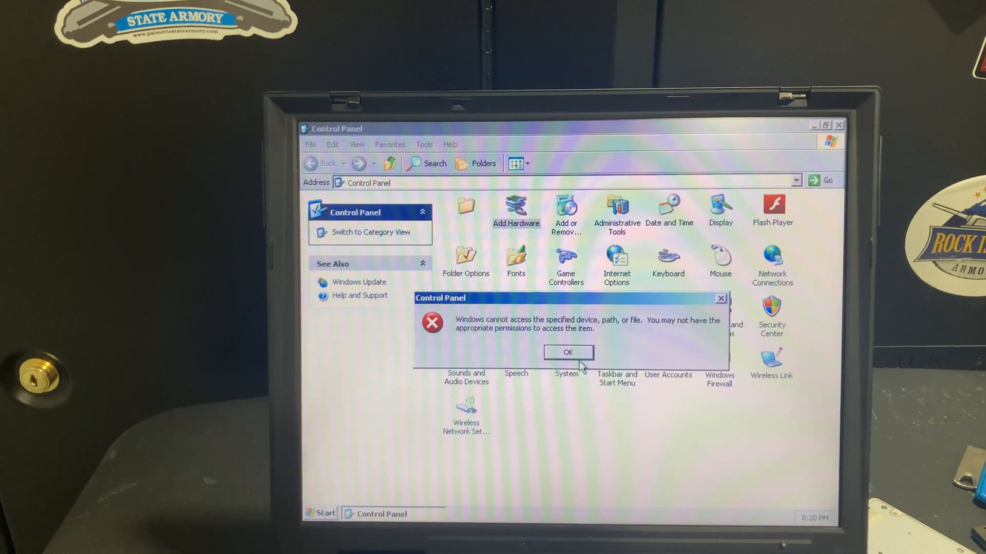
left_click(567, 351)
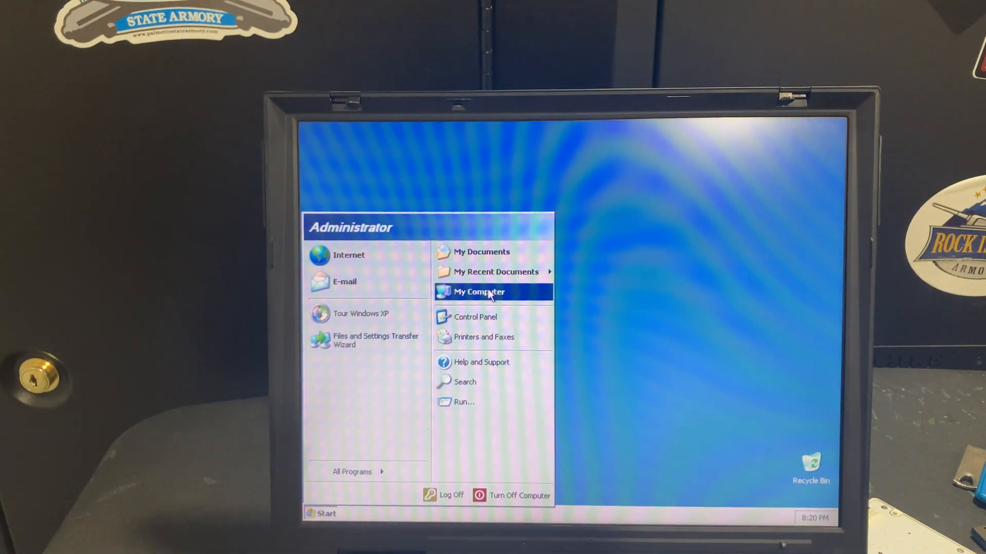
Browse My Computer into C:\WINDOWS\system32 and reveal its hidden contents.
left_click(479, 291)
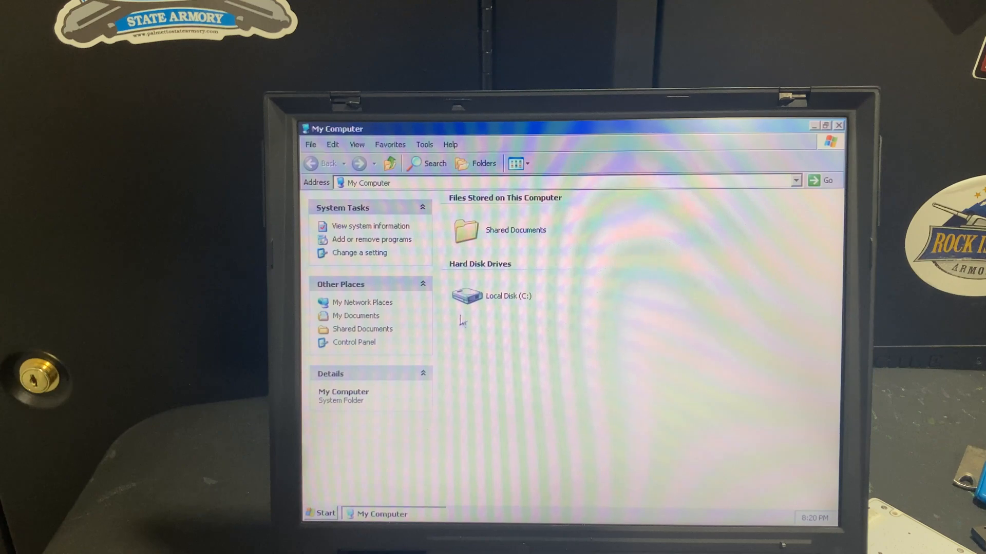
double_click(464, 296)
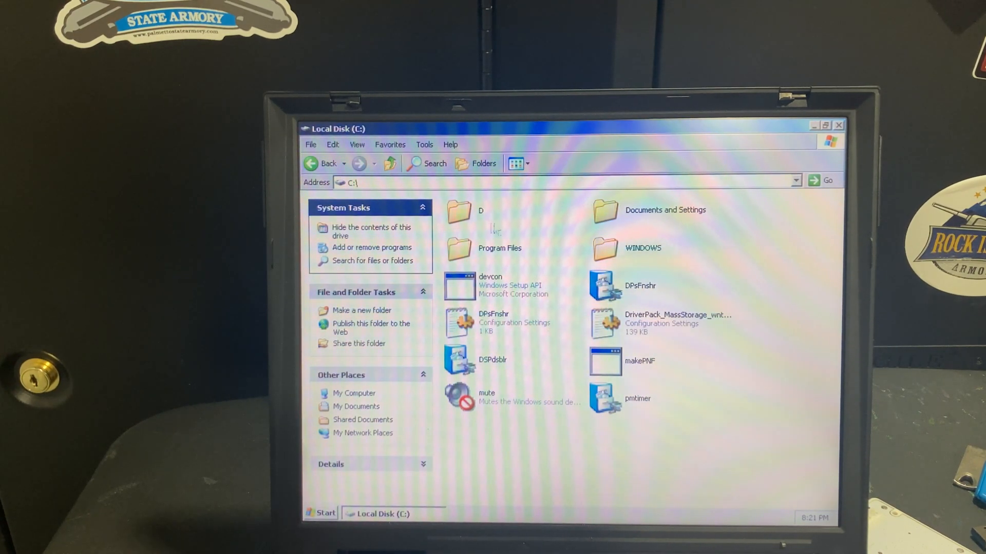
double_click(604, 248)
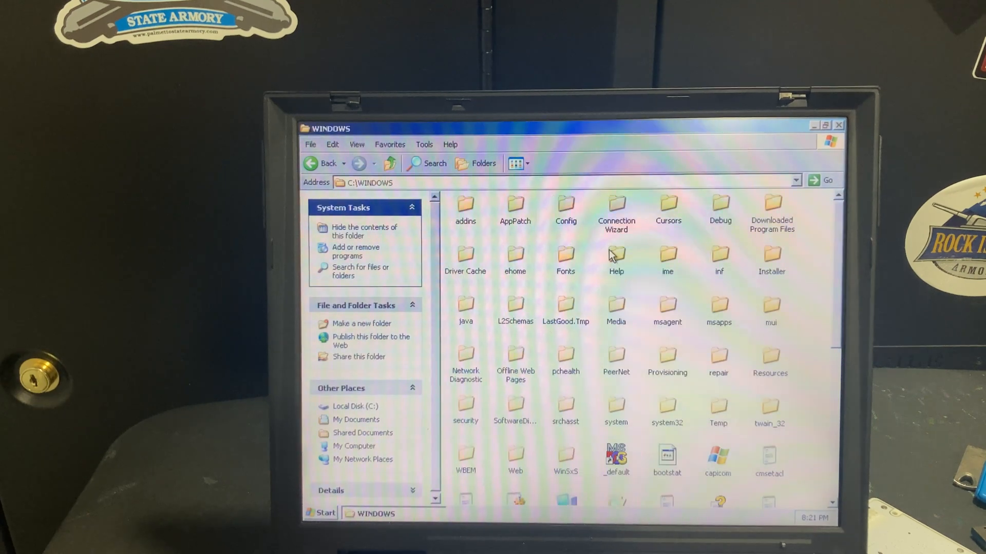
mouse_move(717, 405)
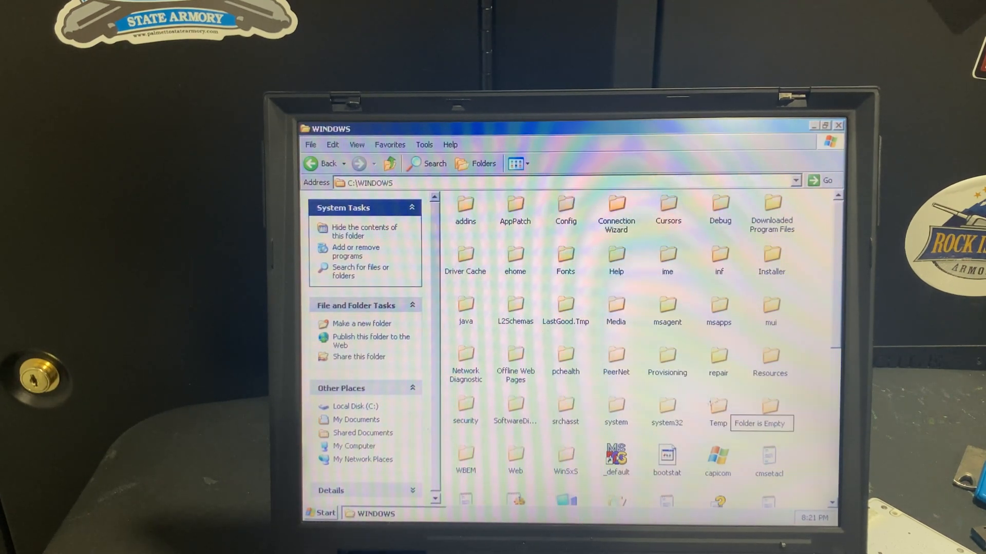
double_click(615, 408)
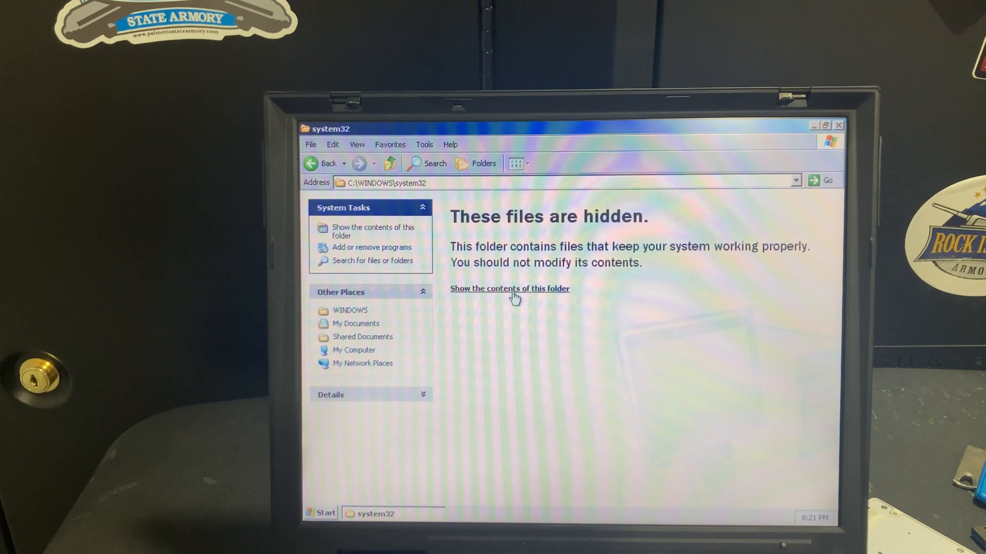
left_click(509, 288)
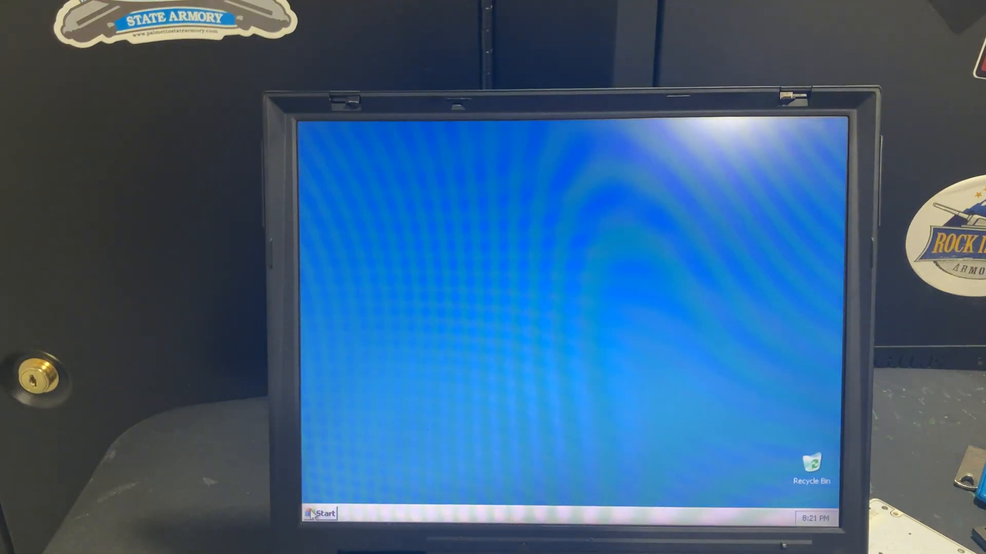
Shut Windows XP down via Start > Turn Off Computer > Turn Off.
left_click(320, 514)
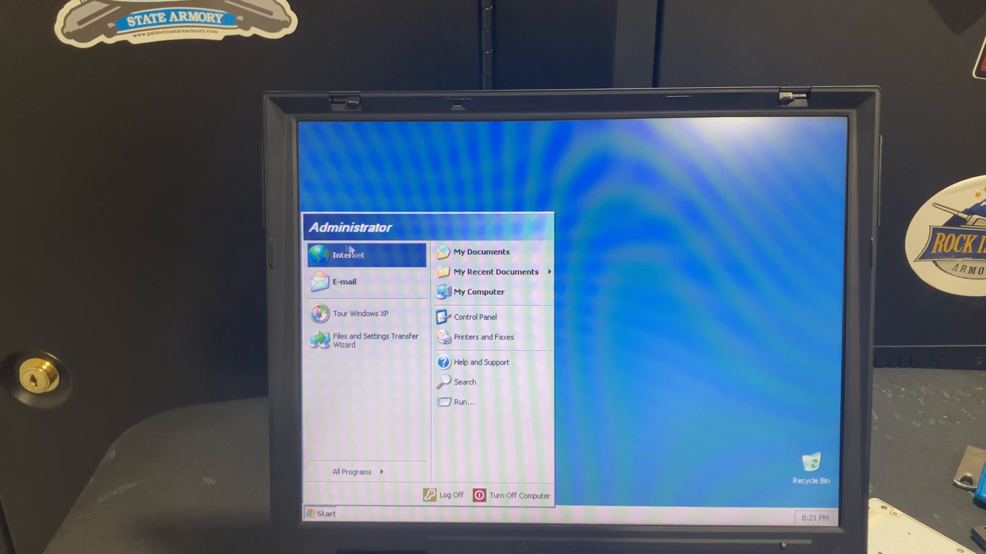
mouse_move(370, 281)
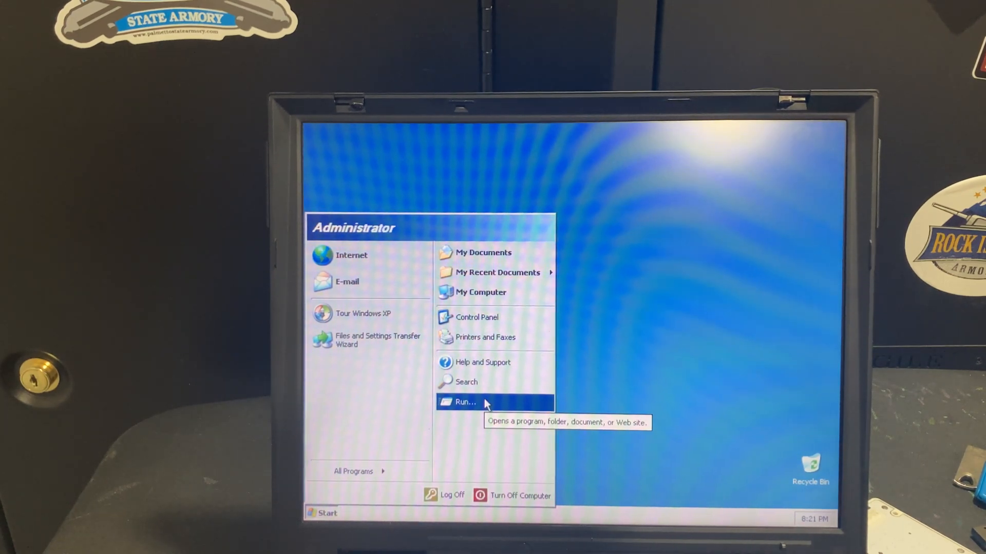
mouse_move(445, 468)
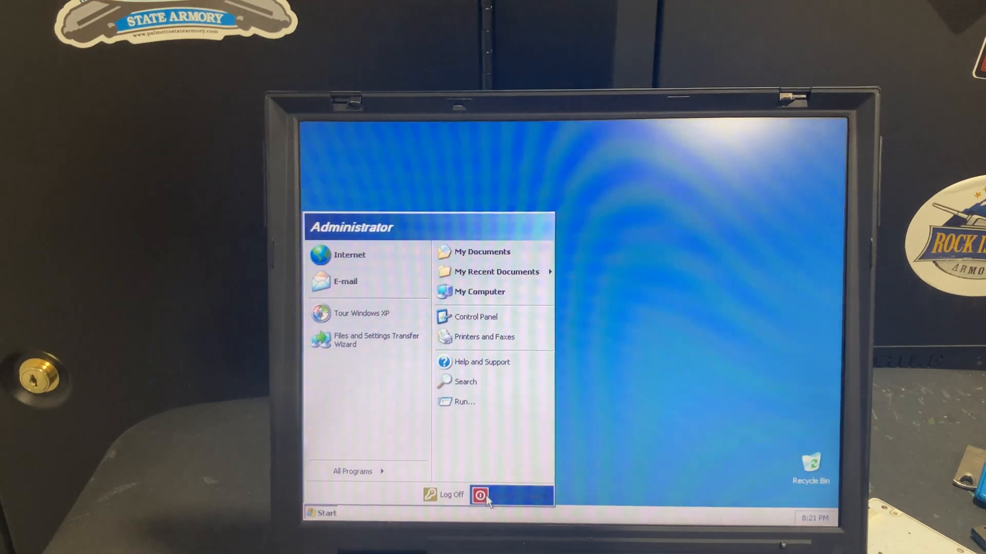
left_click(483, 497)
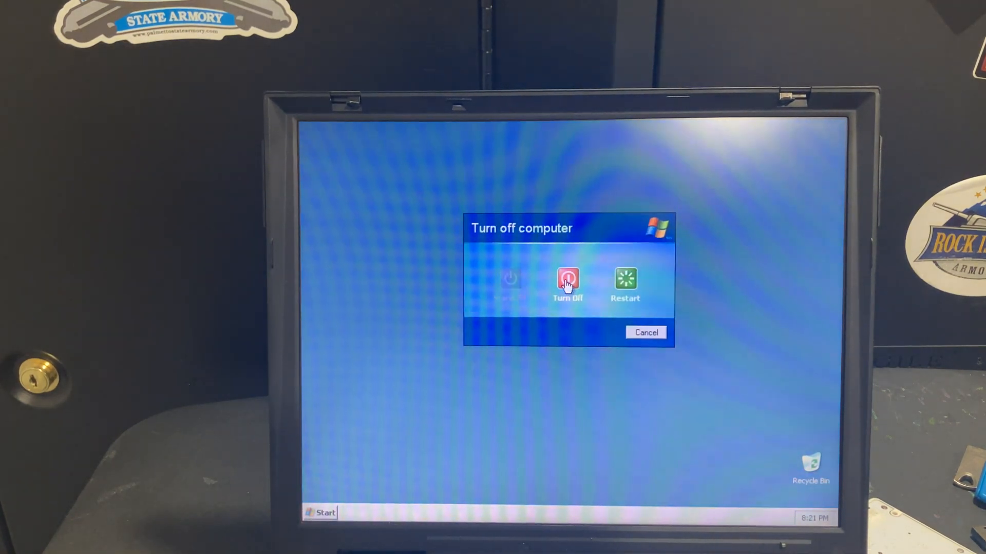
left_click(567, 283)
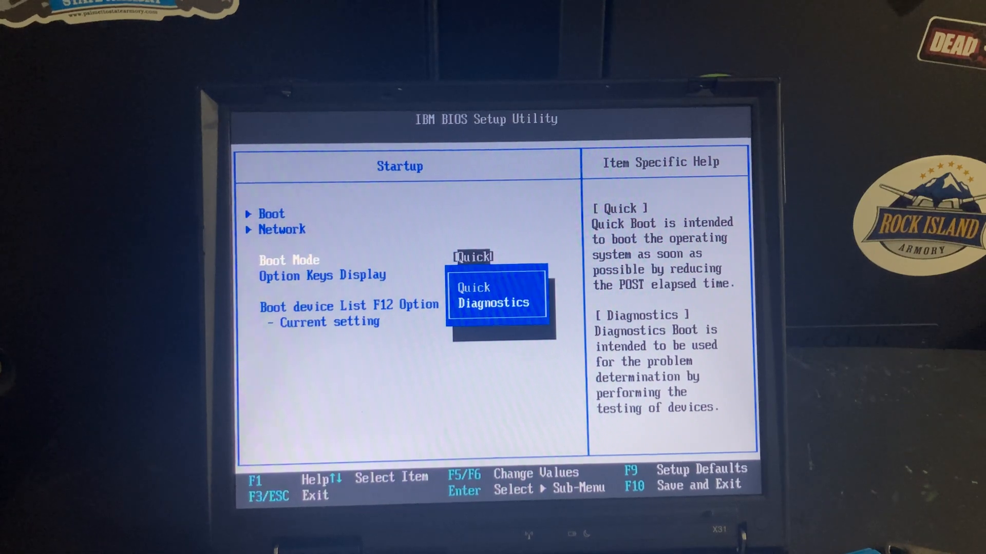
Show the Quick/Diagnostics choices for the Startup Boot Mode setting.
left_click(494, 301)
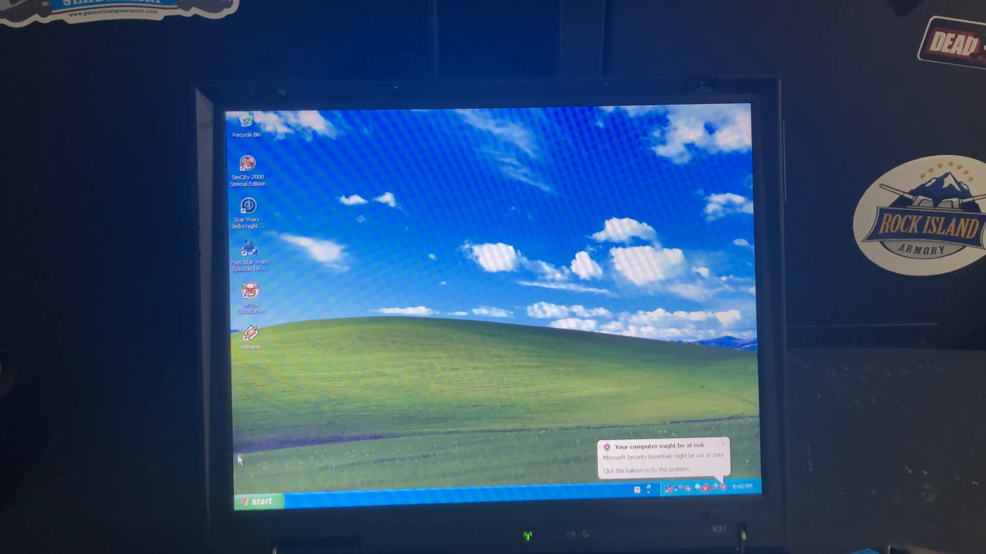
left_click(256, 502)
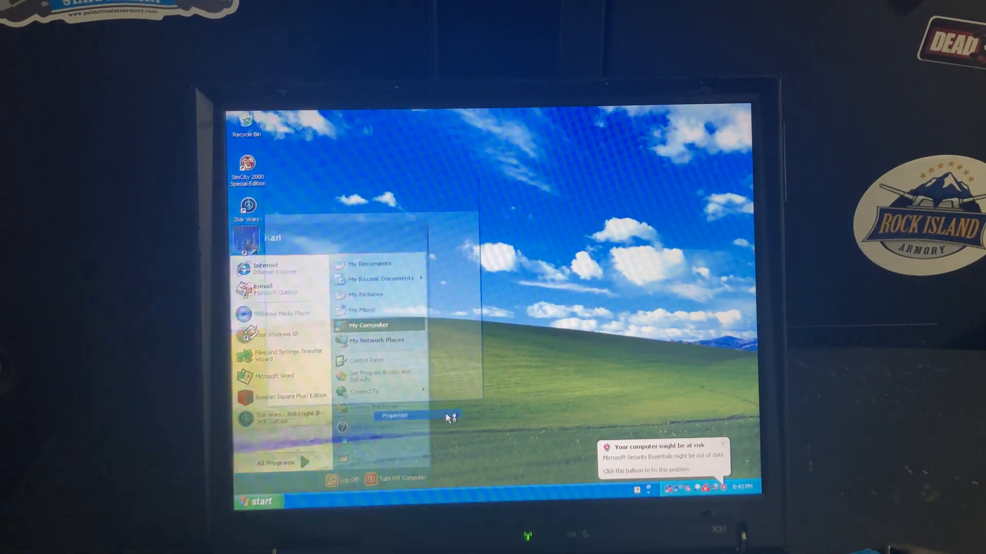
left_click(393, 415)
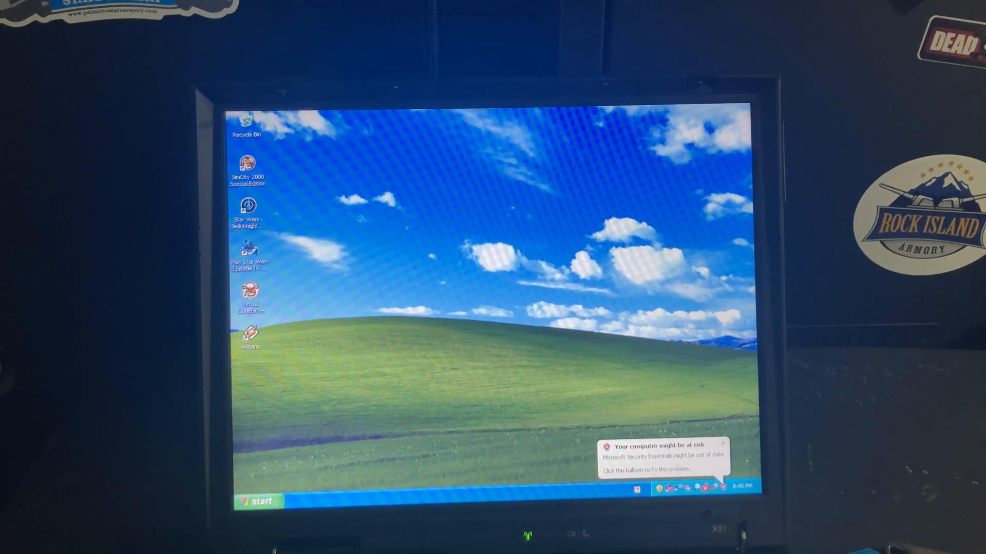
Launch Legacy Update from All Programs to scan for available updates.
left_click(257, 501)
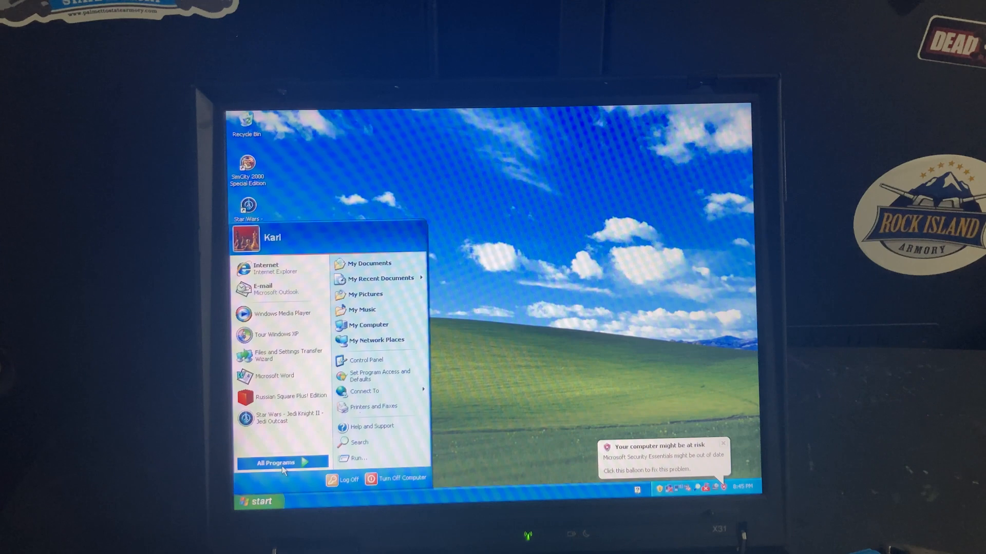
left_click(273, 463)
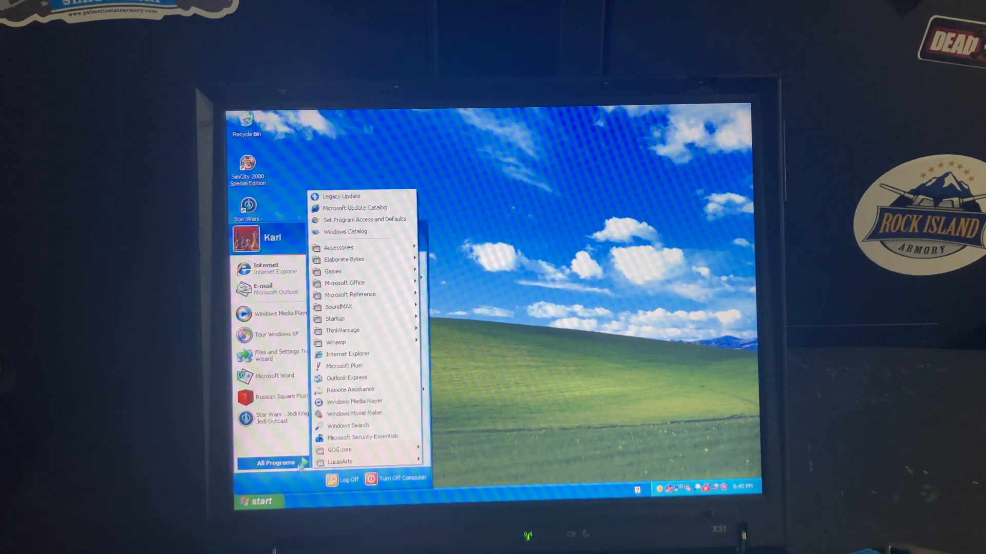
mouse_move(340, 196)
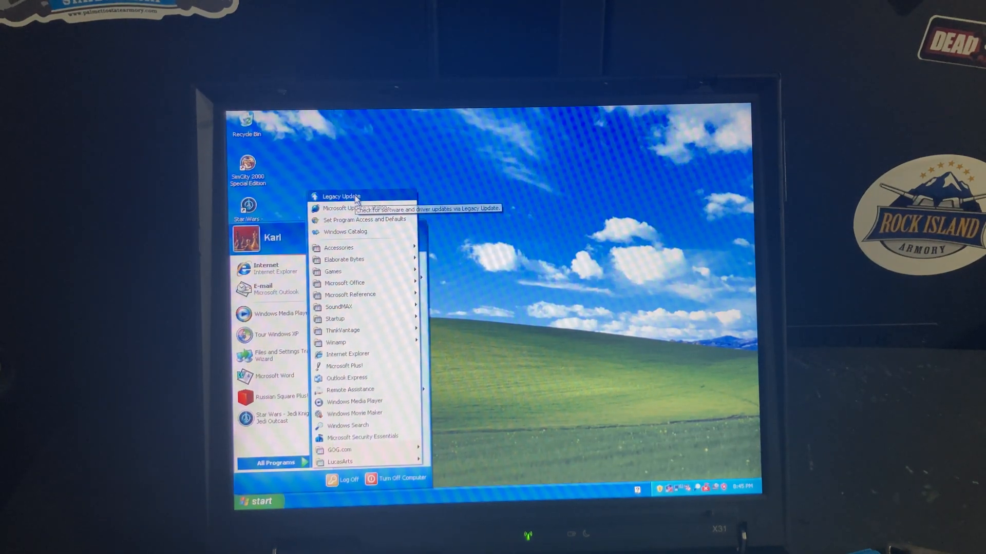
left_click(339, 196)
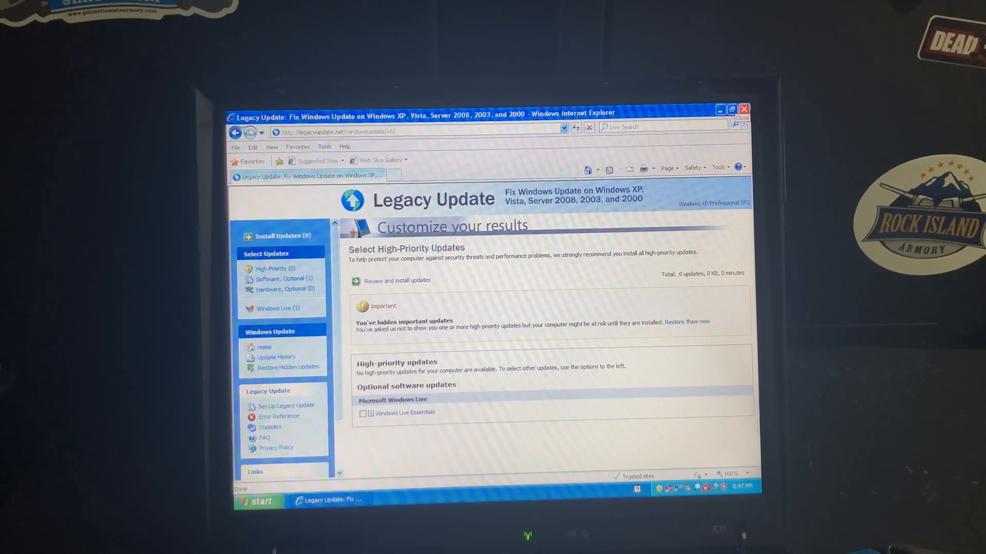
Close the Legacy Update browser and try Play in the Star Wars Episode I Racer launcher.
left_click(744, 109)
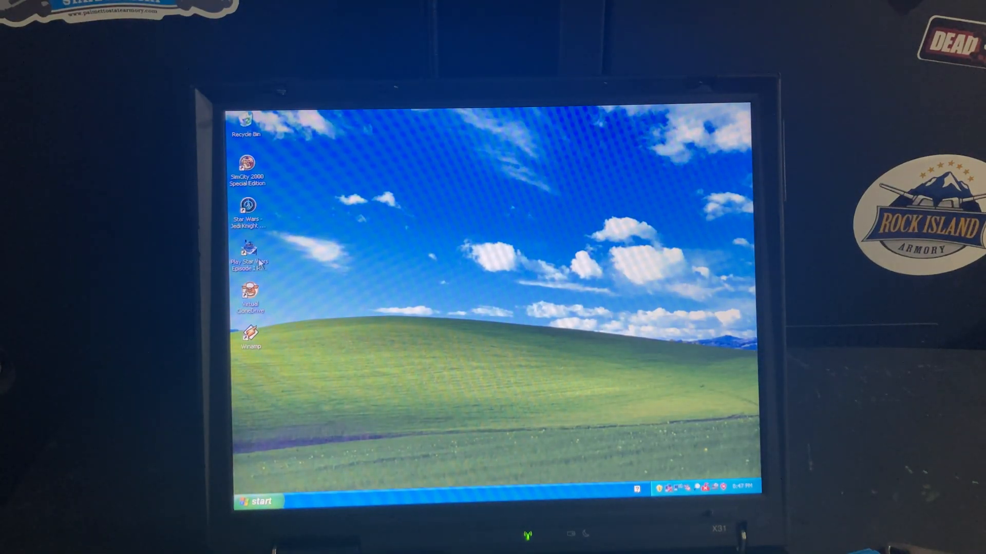
double_click(249, 248)
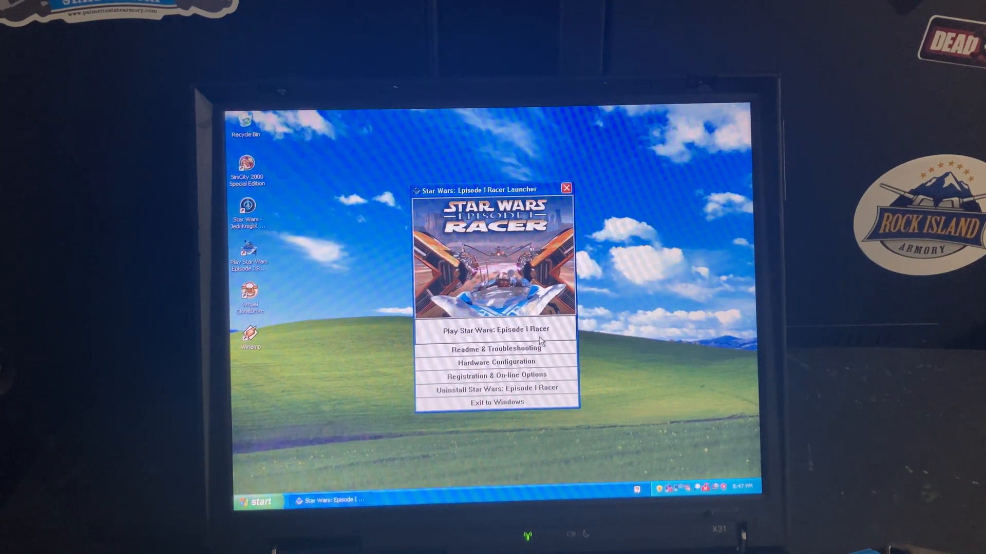
left_click(496, 329)
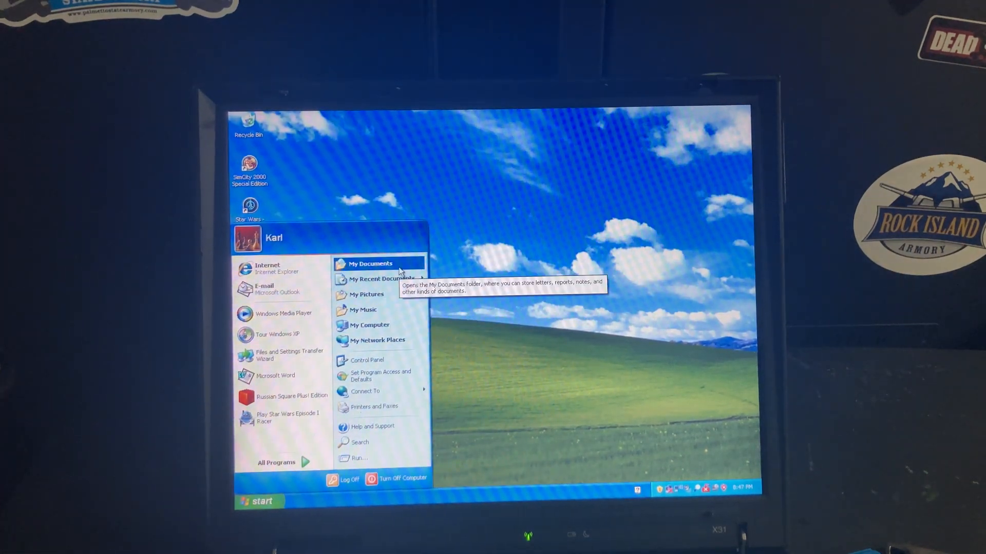
Mount Pod Racer.iso from My Documents' game iso folder and start Episode I Racer.
left_click(369, 264)
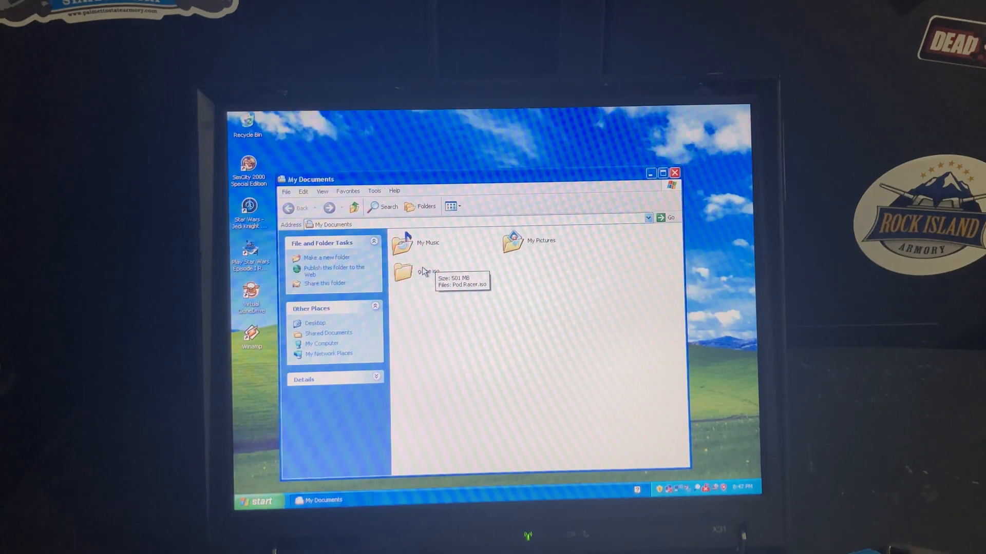
double_click(403, 271)
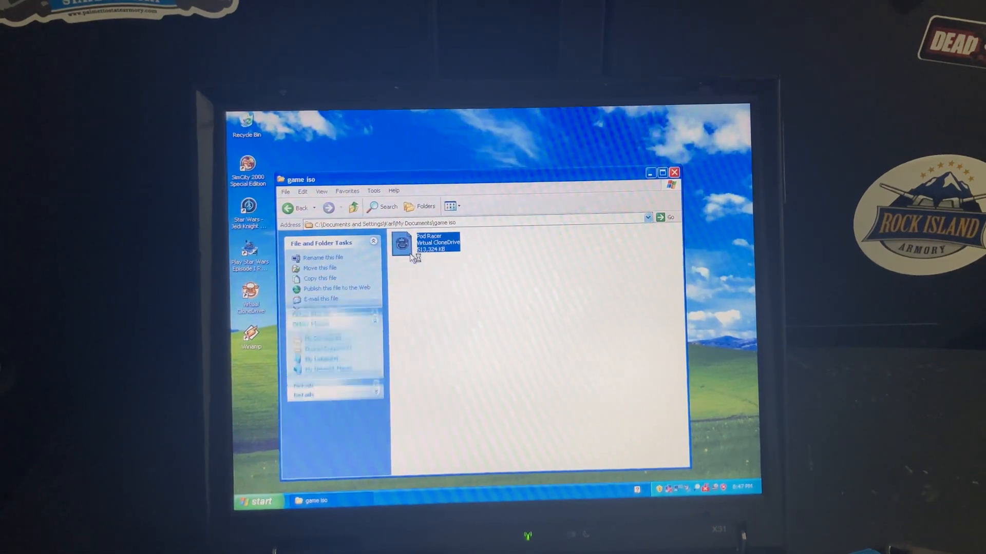
double_click(424, 245)
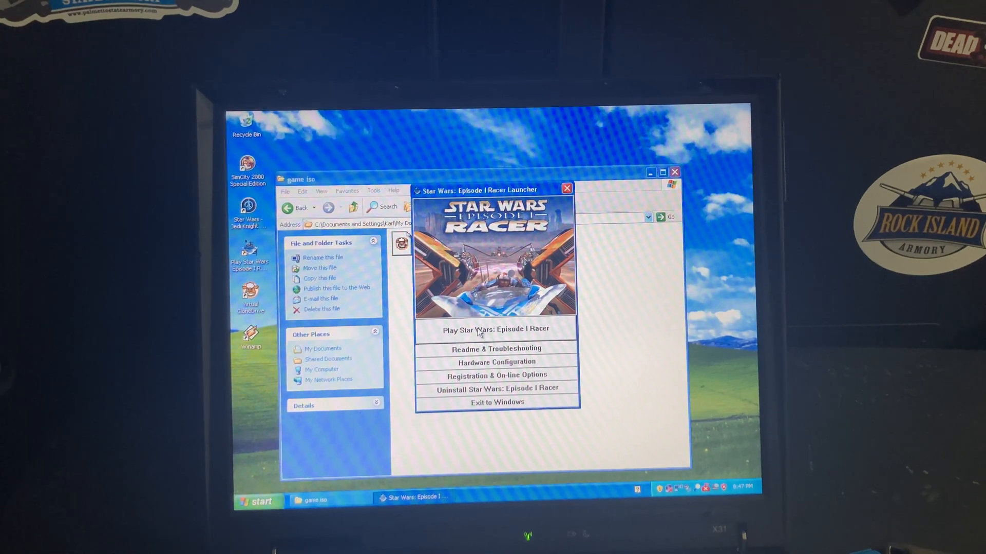
left_click(496, 329)
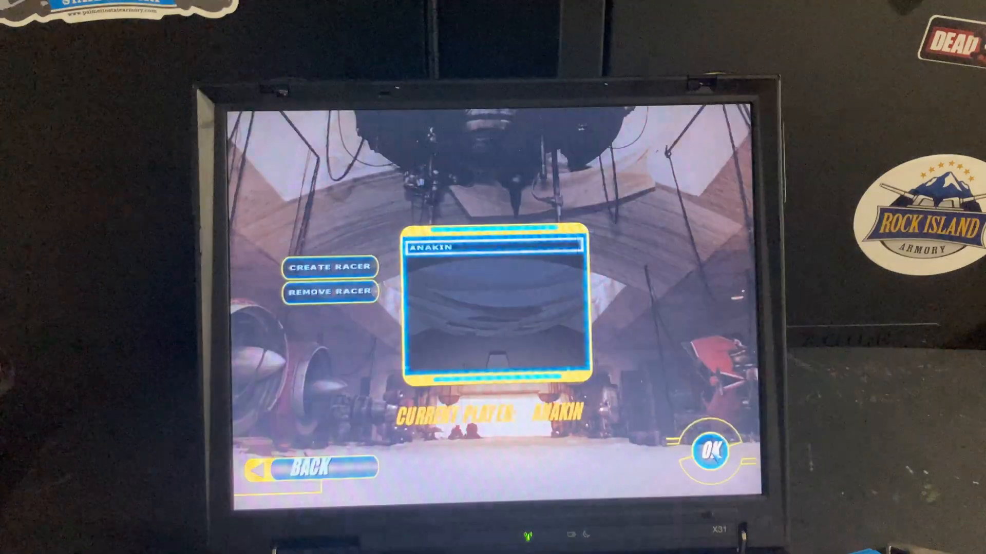
Continue as ANAKIN through vehicle select, then exit and close the game iso folder.
left_click(710, 451)
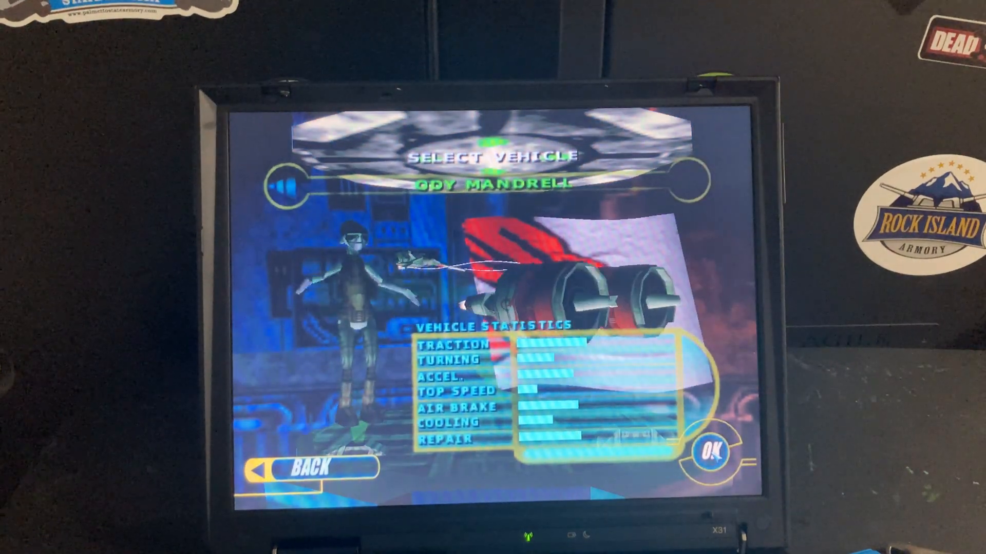
left_click(709, 452)
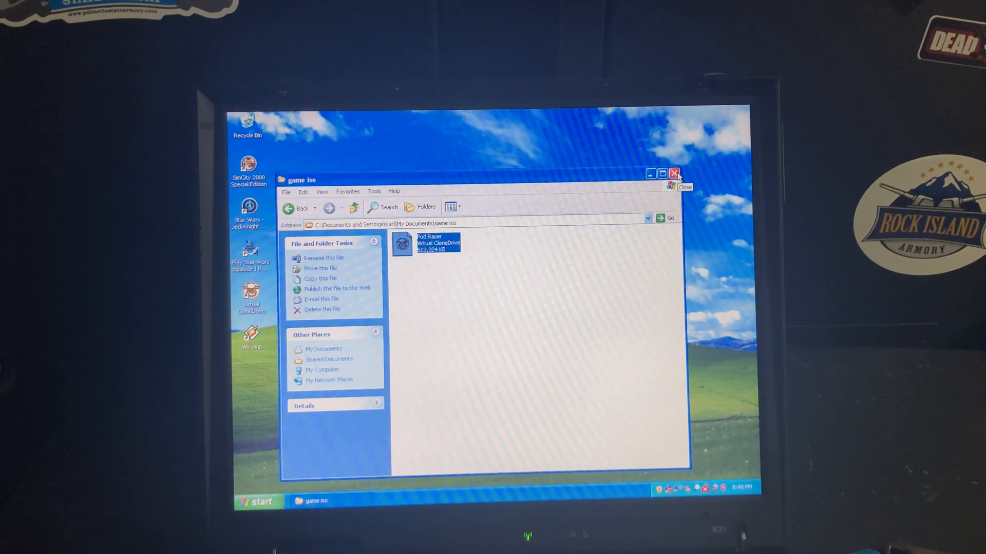
left_click(675, 174)
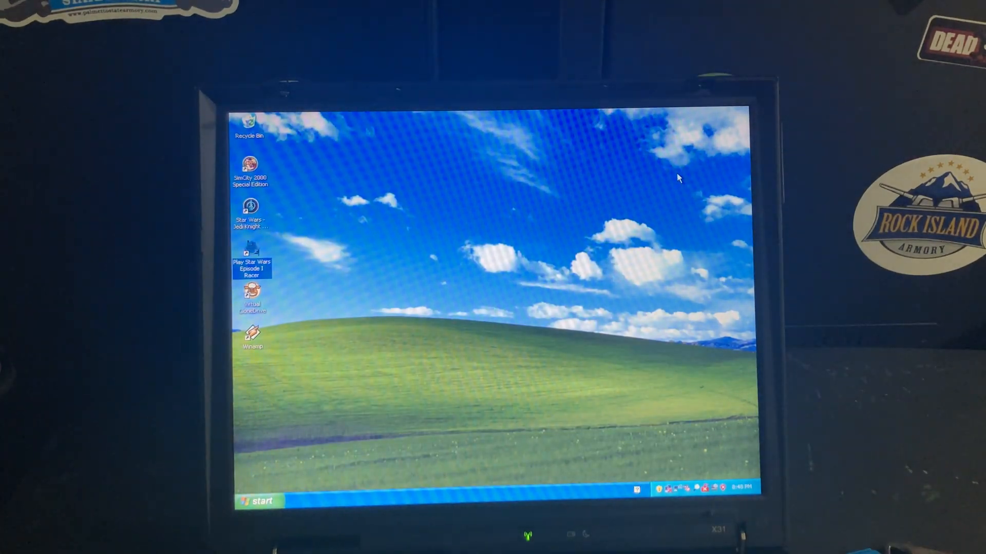